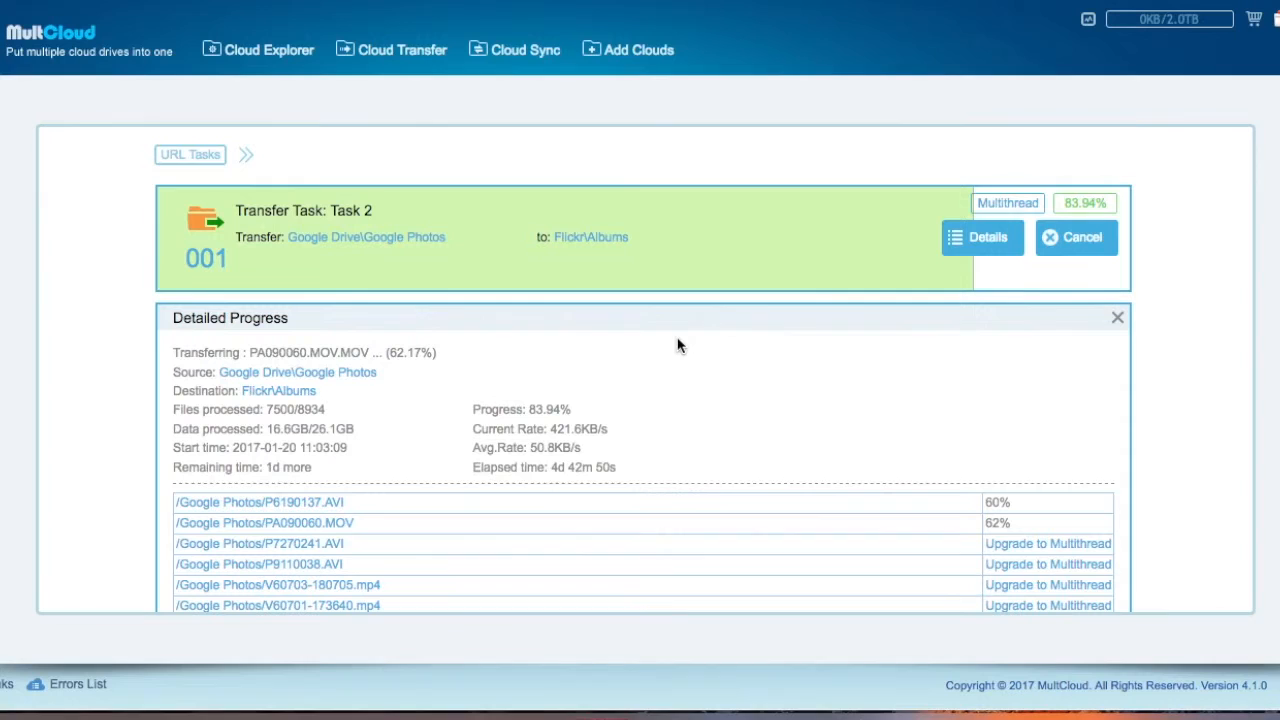
mouse_move(558, 472)
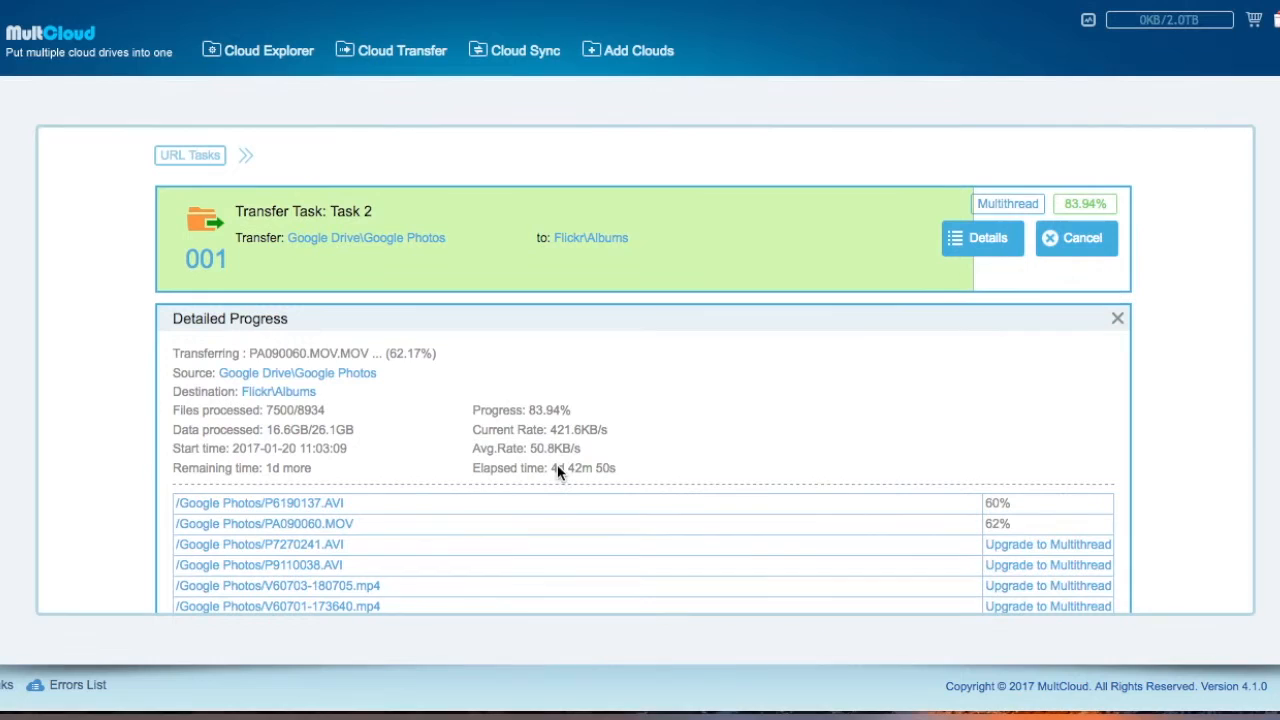